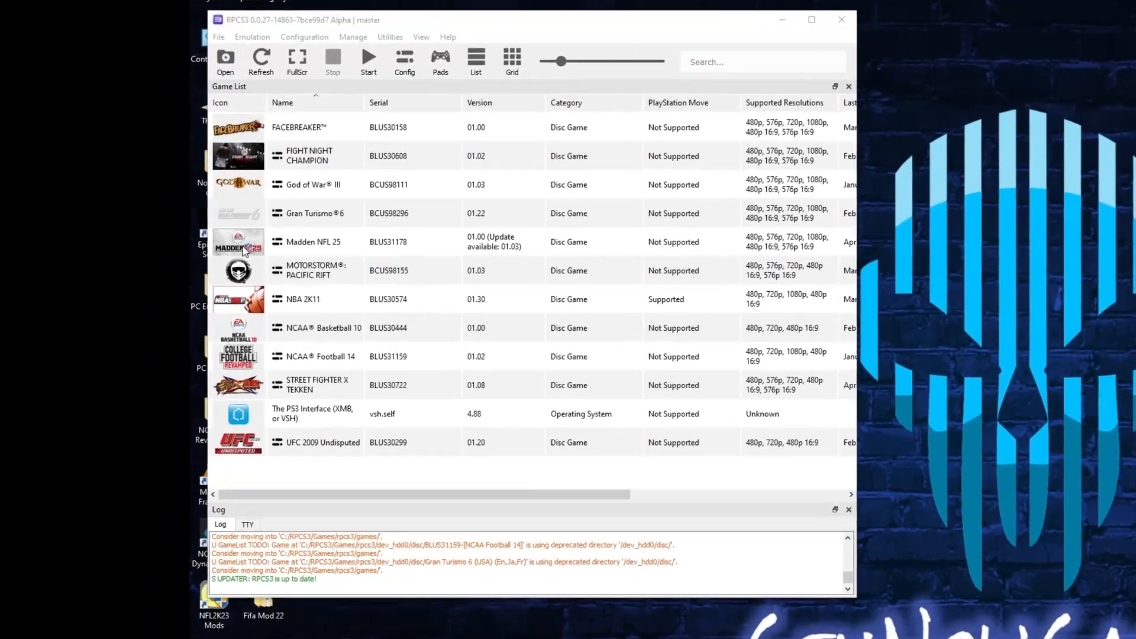
- Select Madden NFL 25 in the game list and bring up its game options menu
click(341, 247)
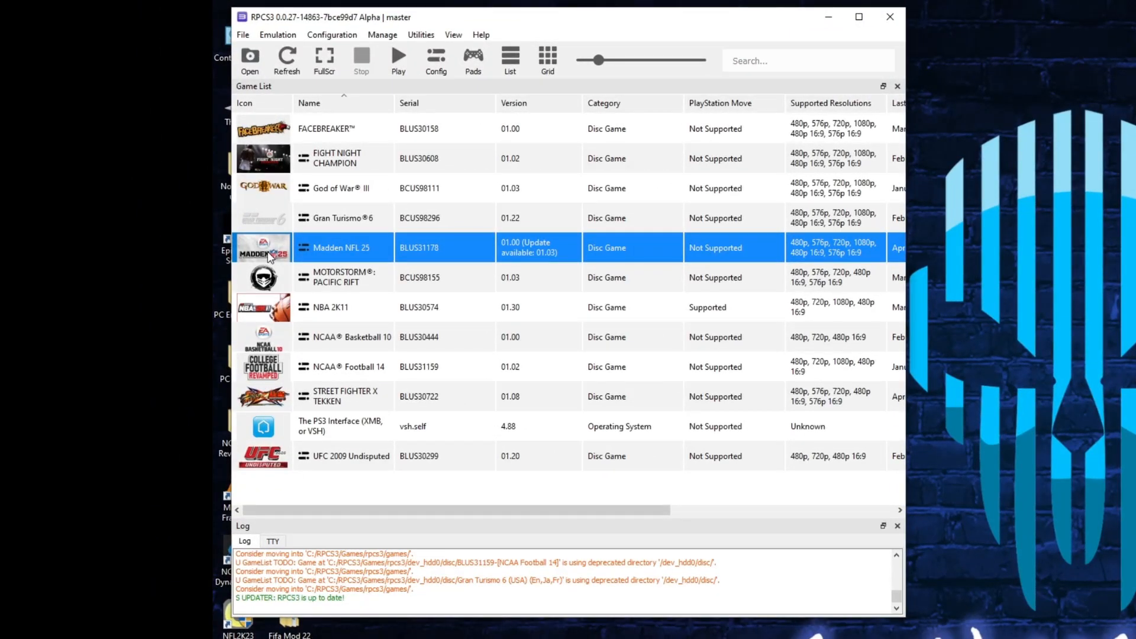
right_click(341, 247)
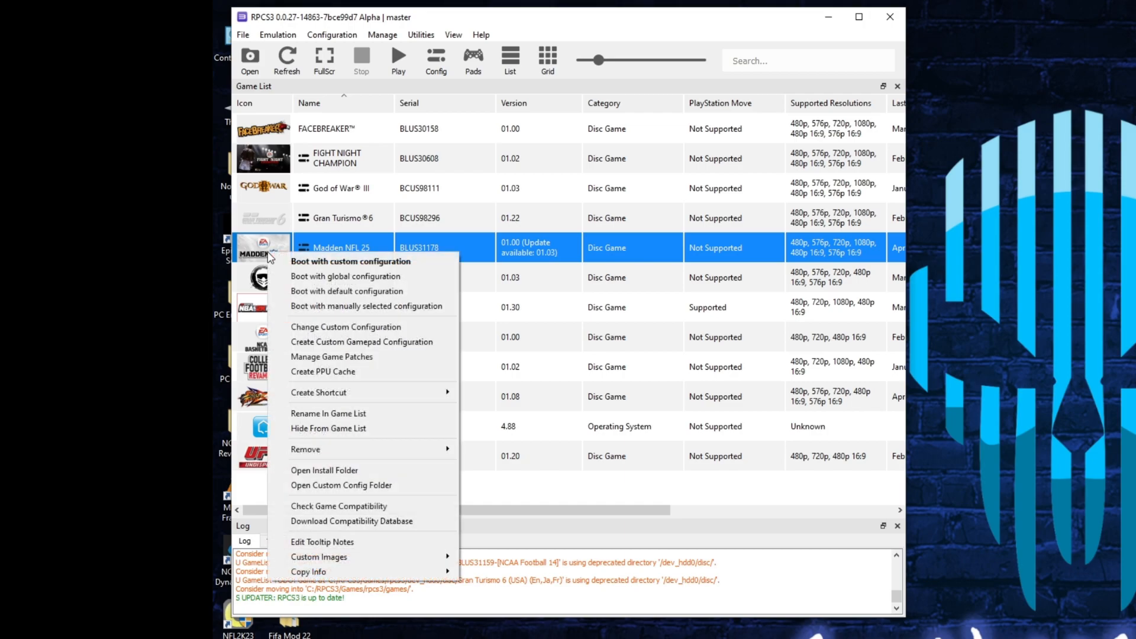
mouse_move(346, 326)
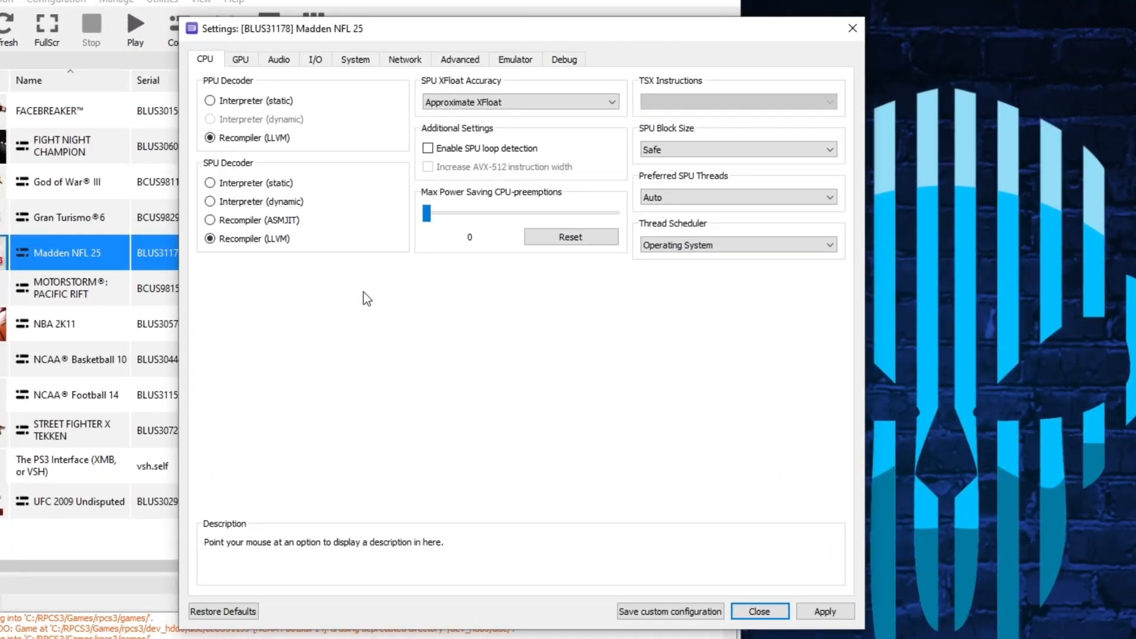
mouse_move(254, 99)
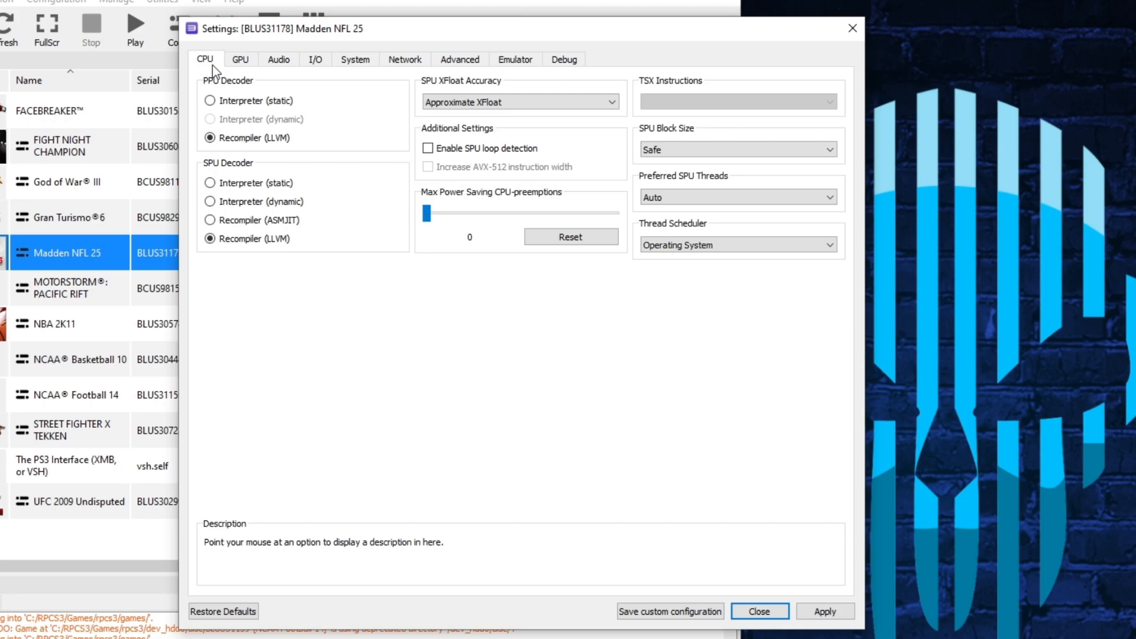
mouse_move(213, 91)
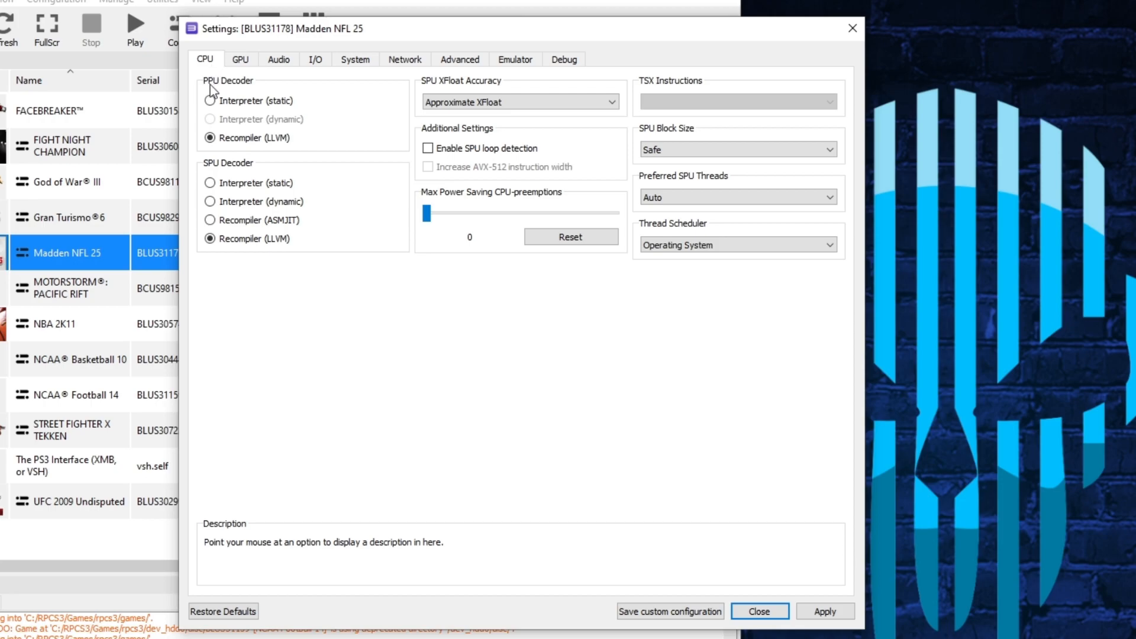
mouse_move(210, 100)
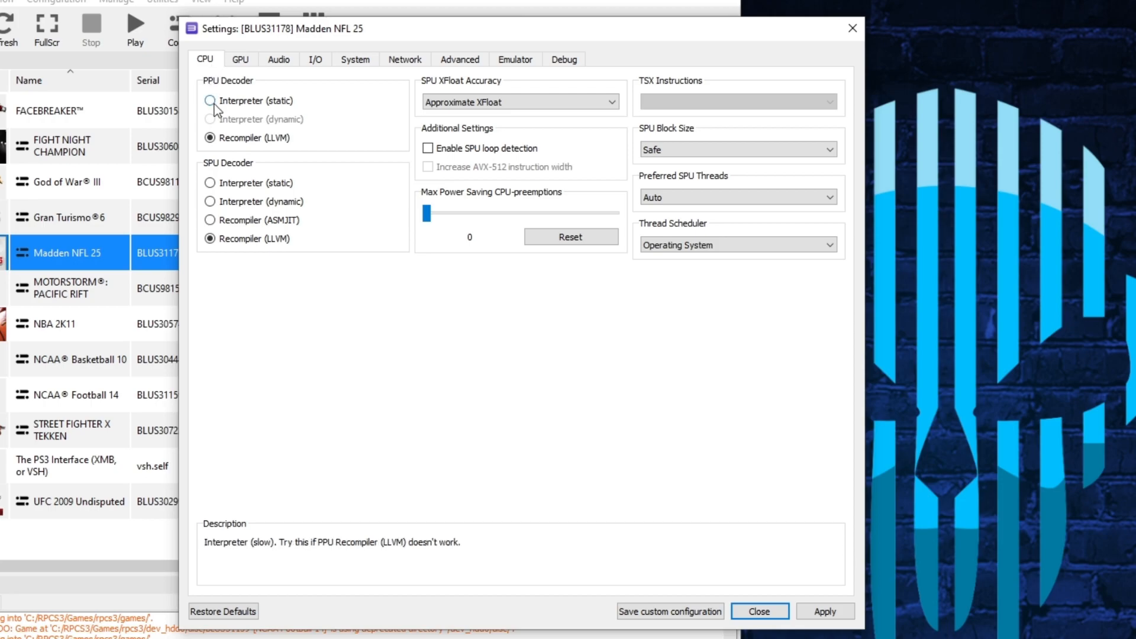
- Enter the custom configuration's CPU page, leaving PPU and SPU Decoder on Recompiler (LLVM)
click(211, 137)
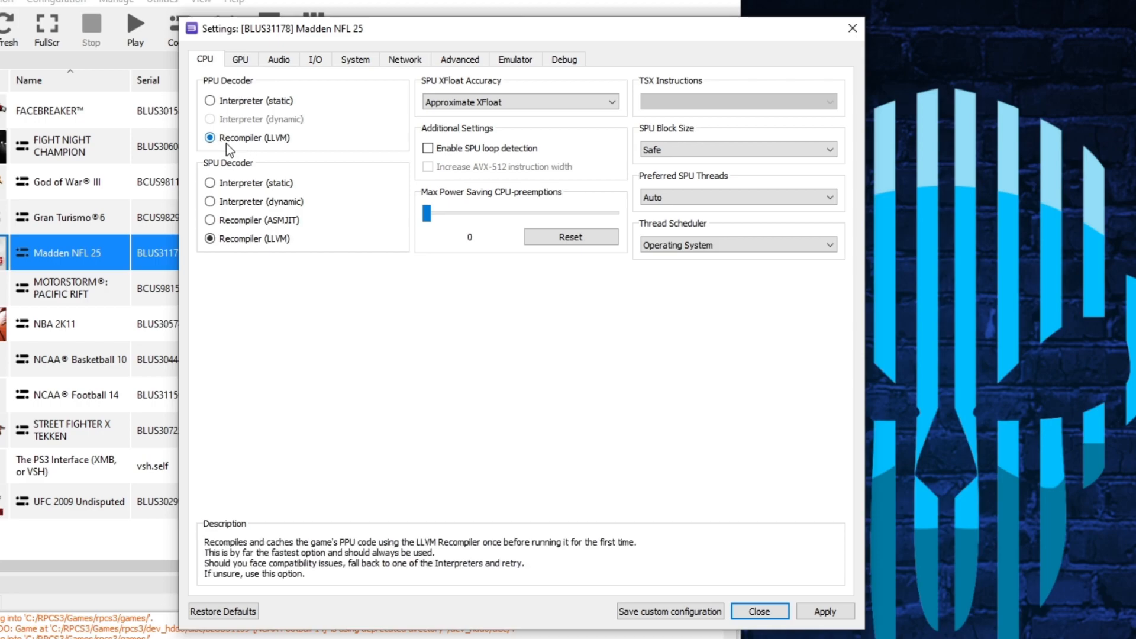
mouse_move(283, 151)
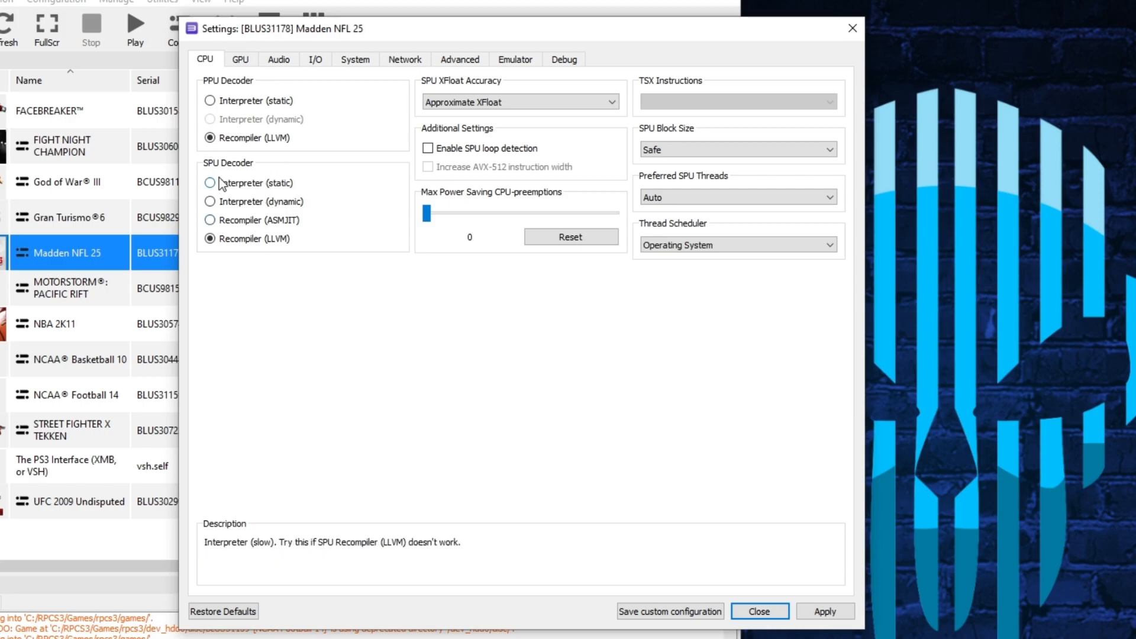
click(210, 238)
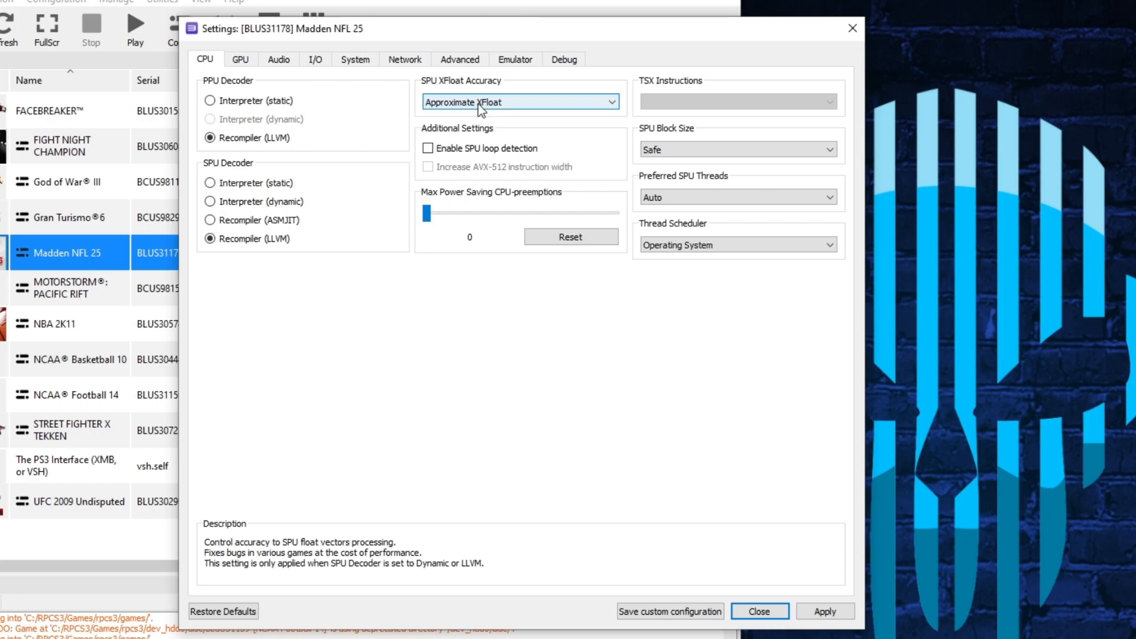
mouse_move(472, 116)
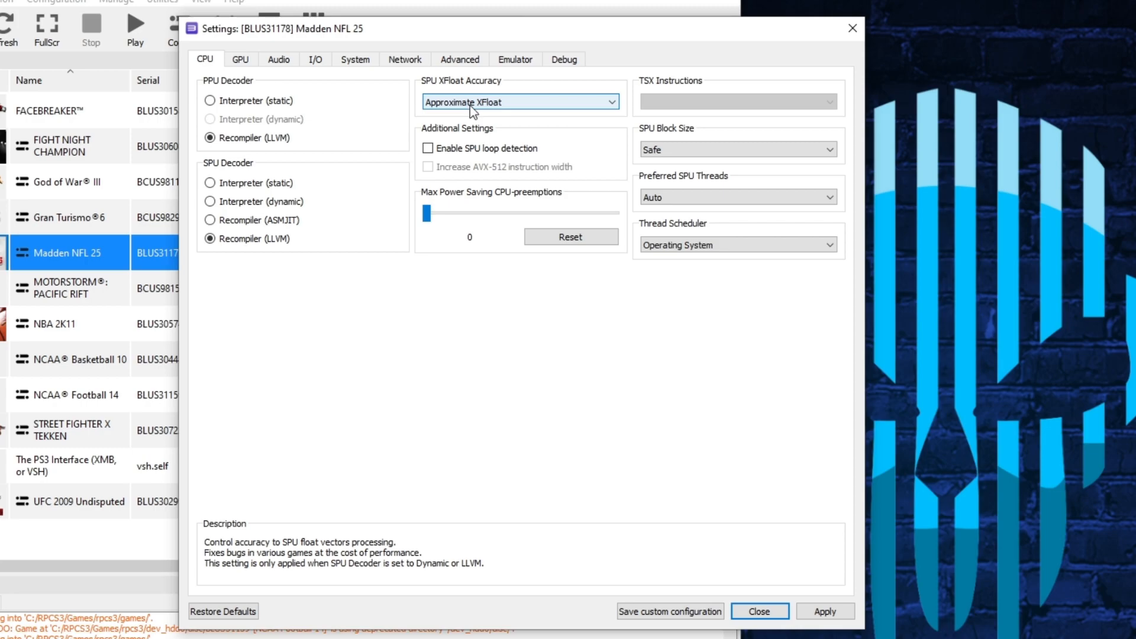
click(519, 102)
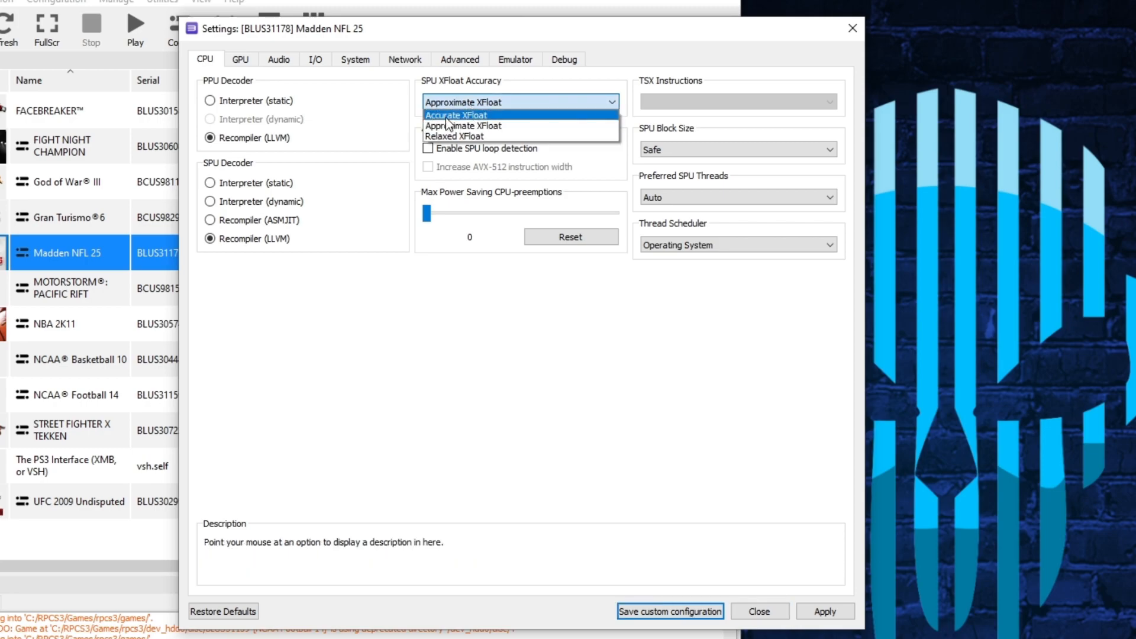
mouse_move(454, 136)
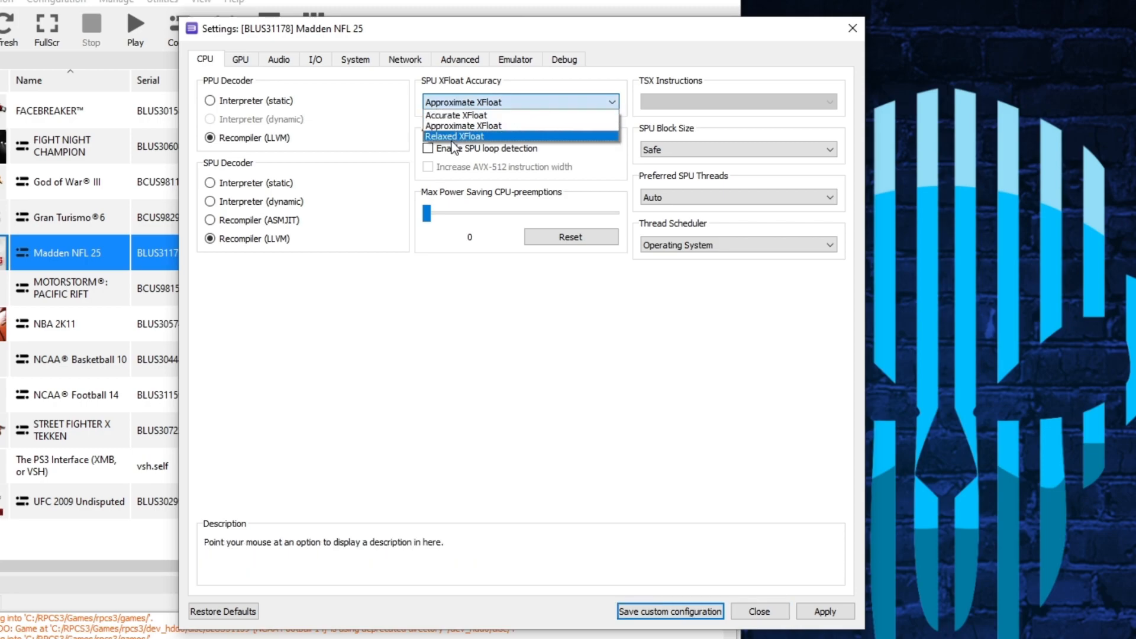
mouse_move(467, 115)
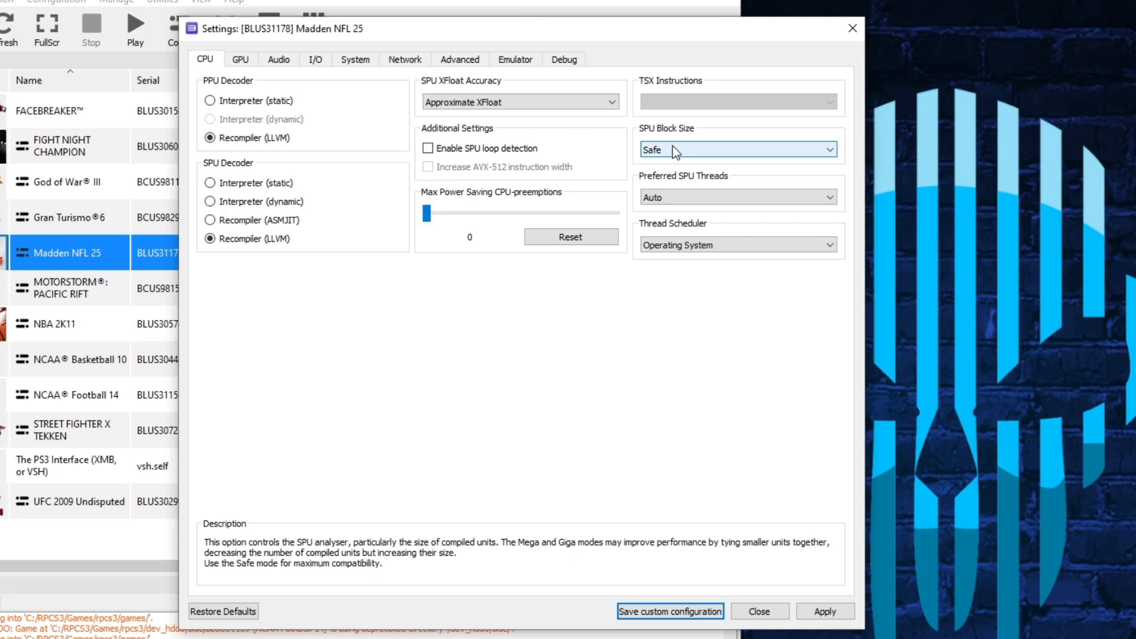
click(735, 149)
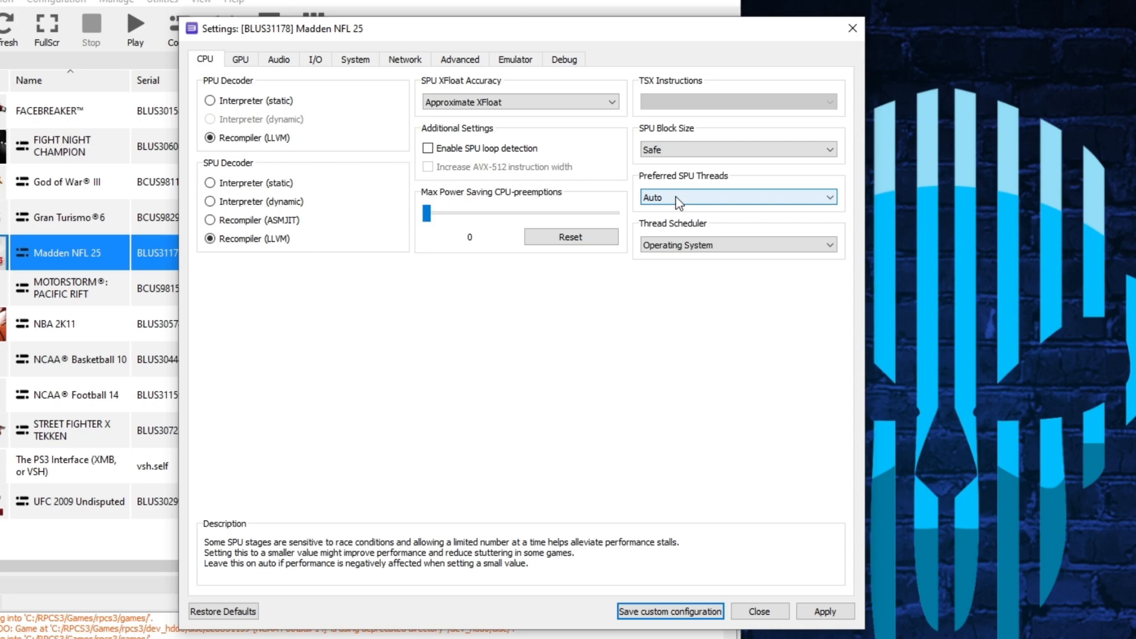
click(738, 196)
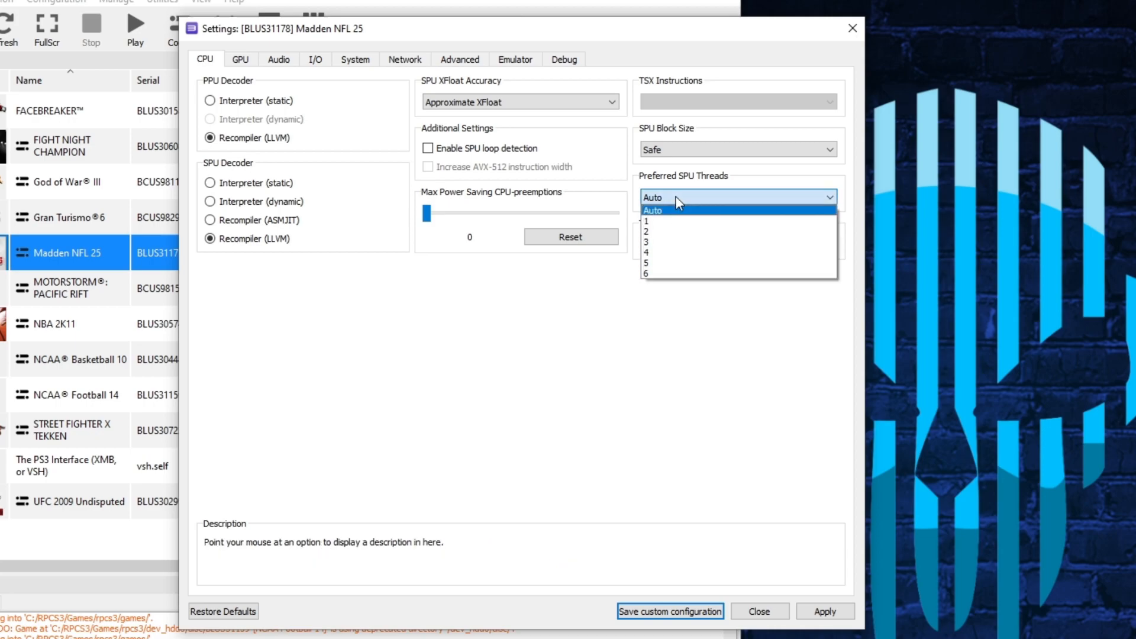
mouse_move(673, 222)
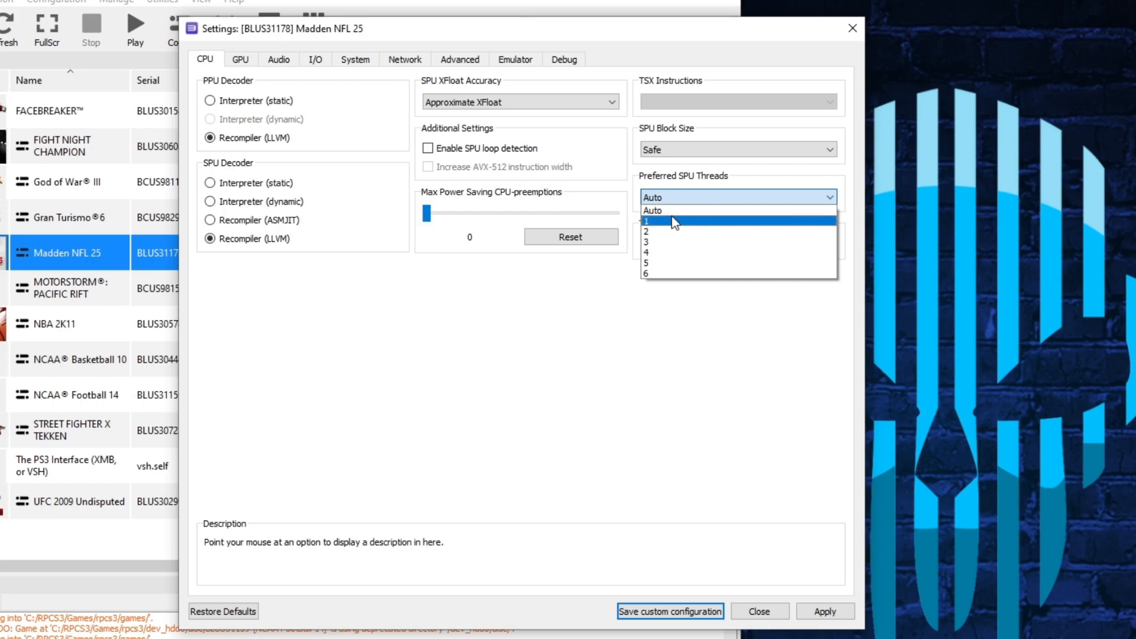
mouse_move(674, 211)
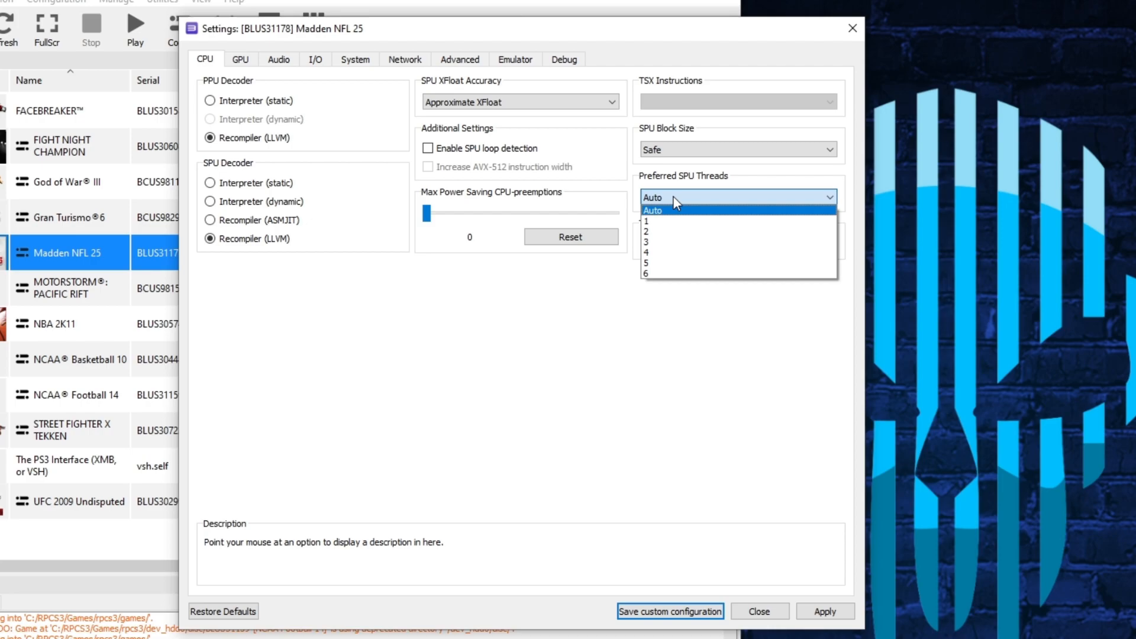
click(652, 211)
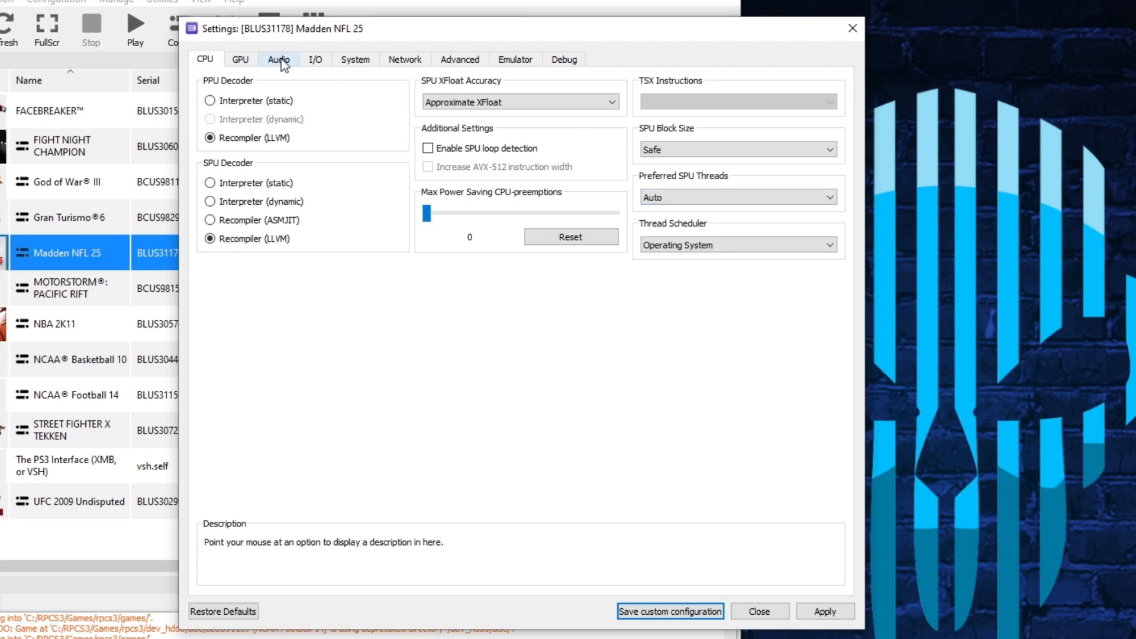
- Set the Audio Buffer Duration to 150 ms with buffering and time stretching still enabled
click(278, 60)
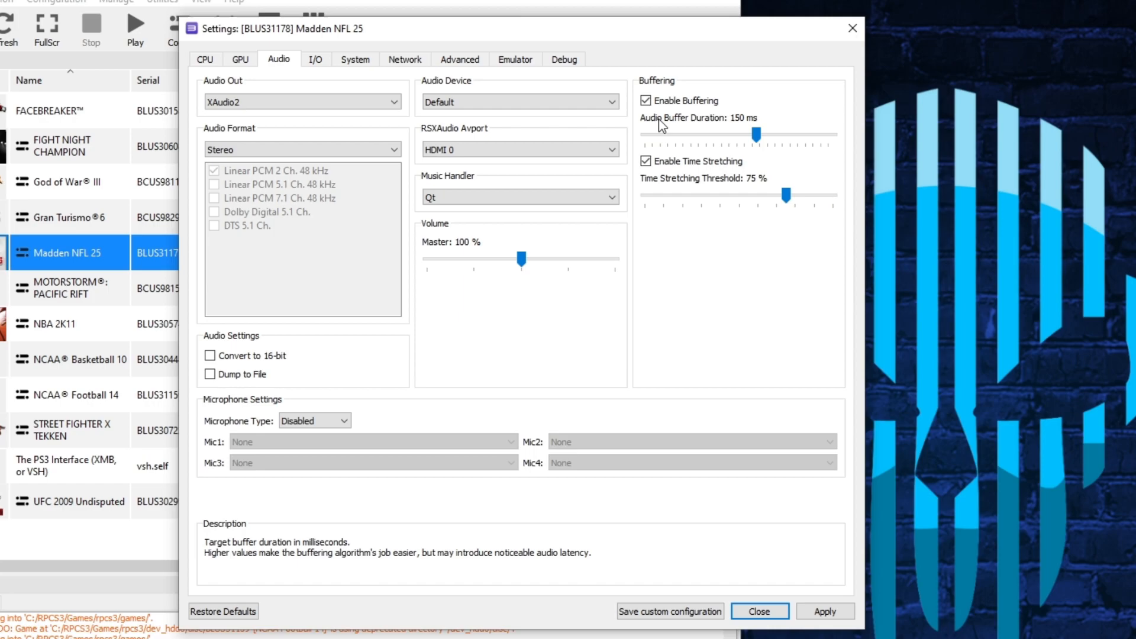
mouse_move(685, 116)
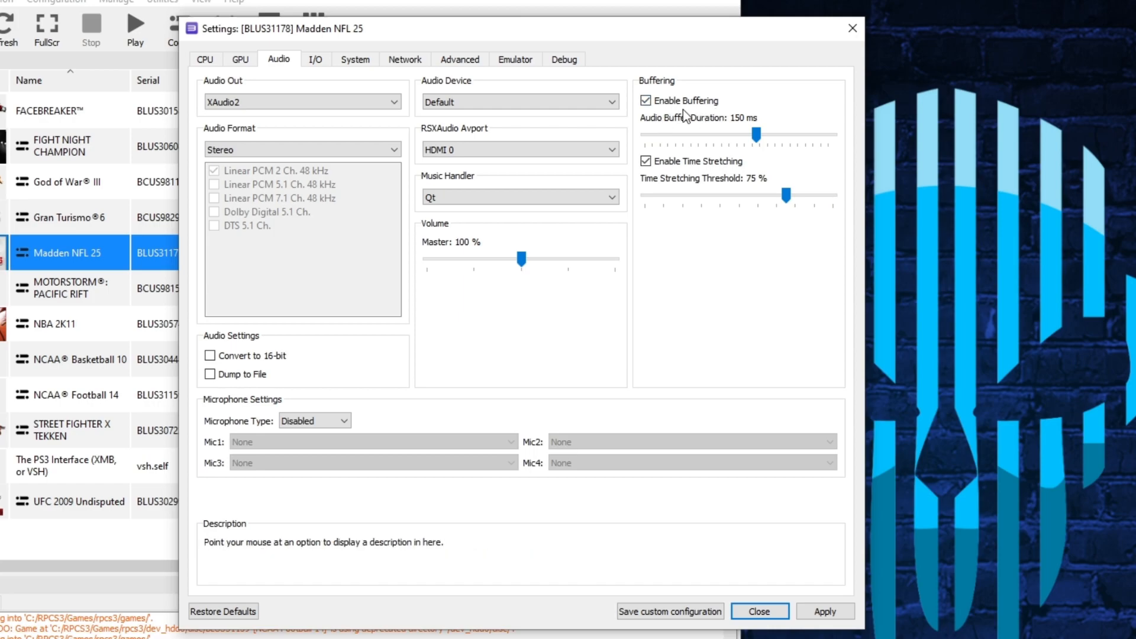
mouse_move(758, 138)
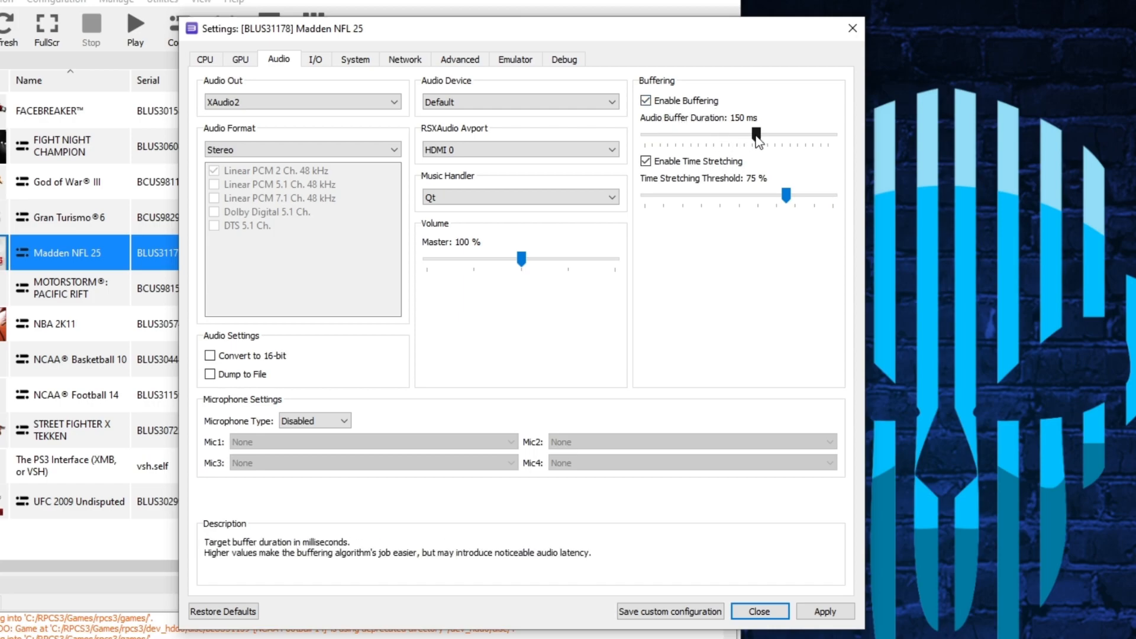
drag(754, 133, 737, 133)
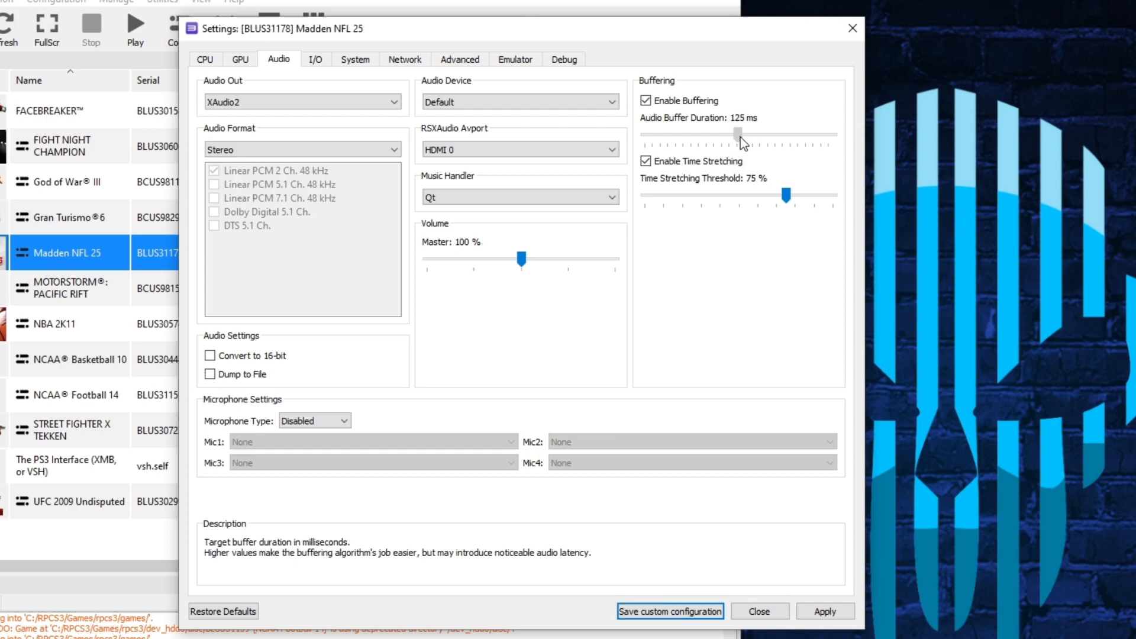
drag(739, 134, 758, 134)
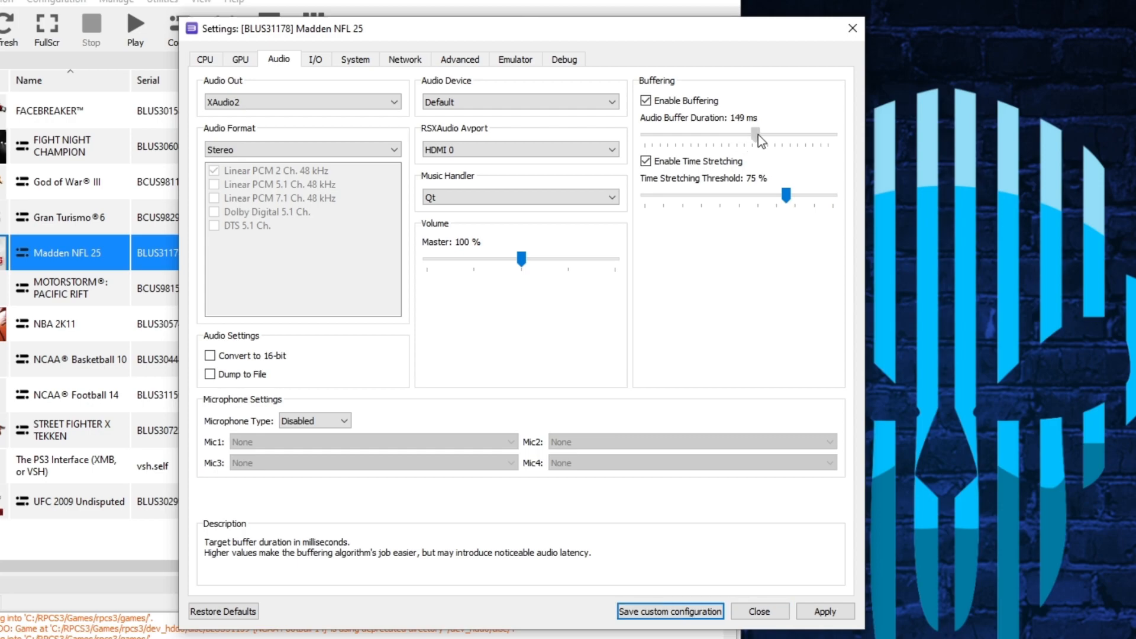
drag(758, 133, 761, 134)
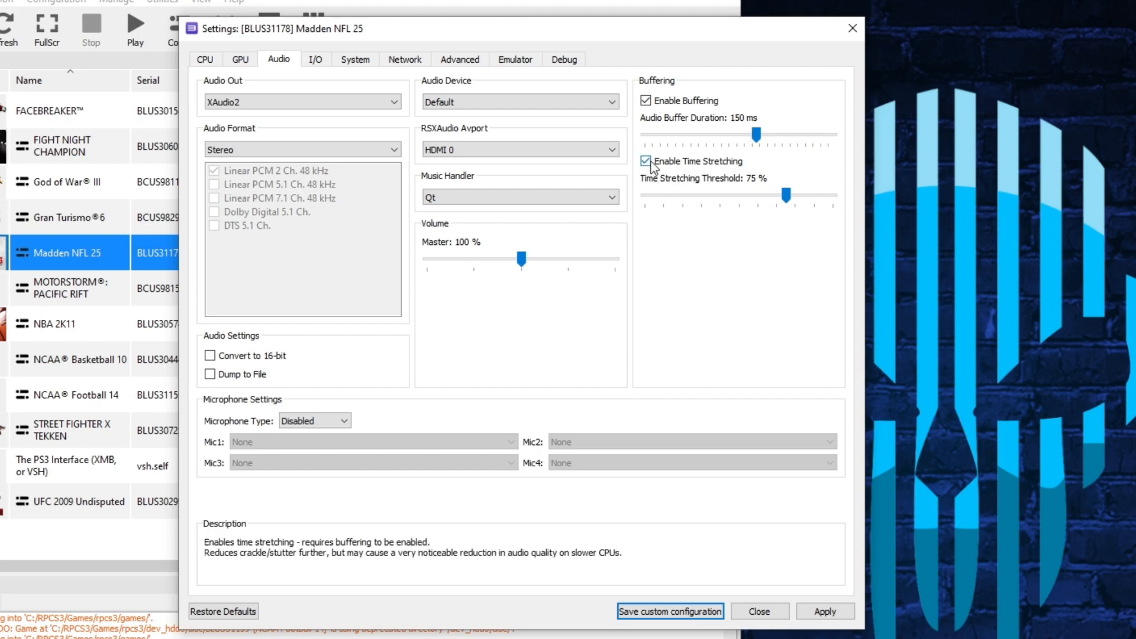
mouse_move(658, 168)
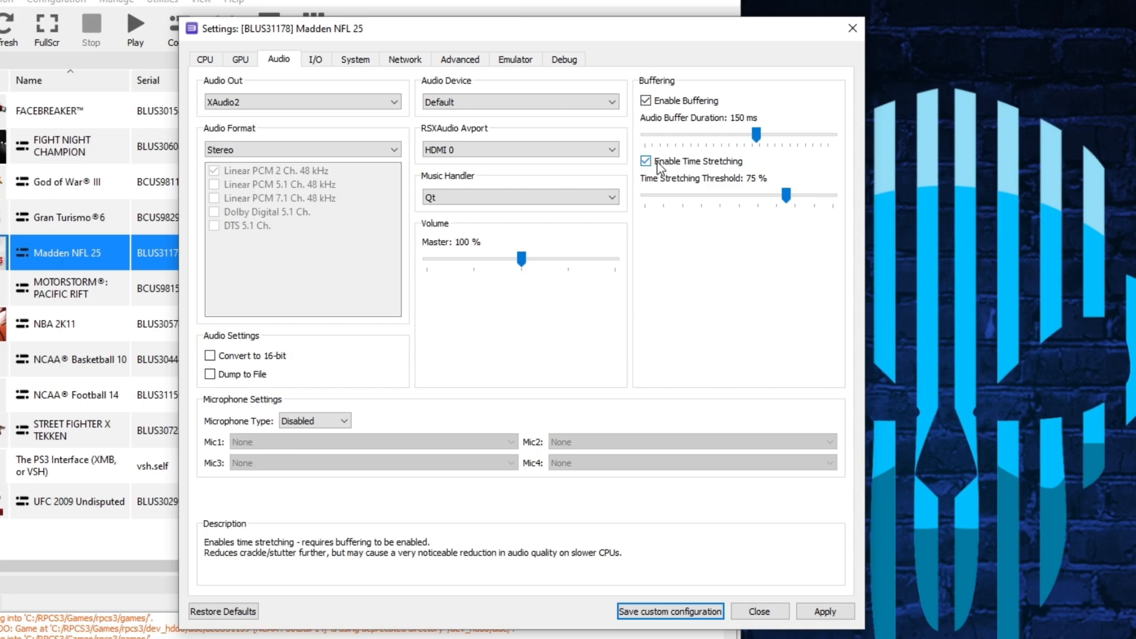
mouse_move(737, 175)
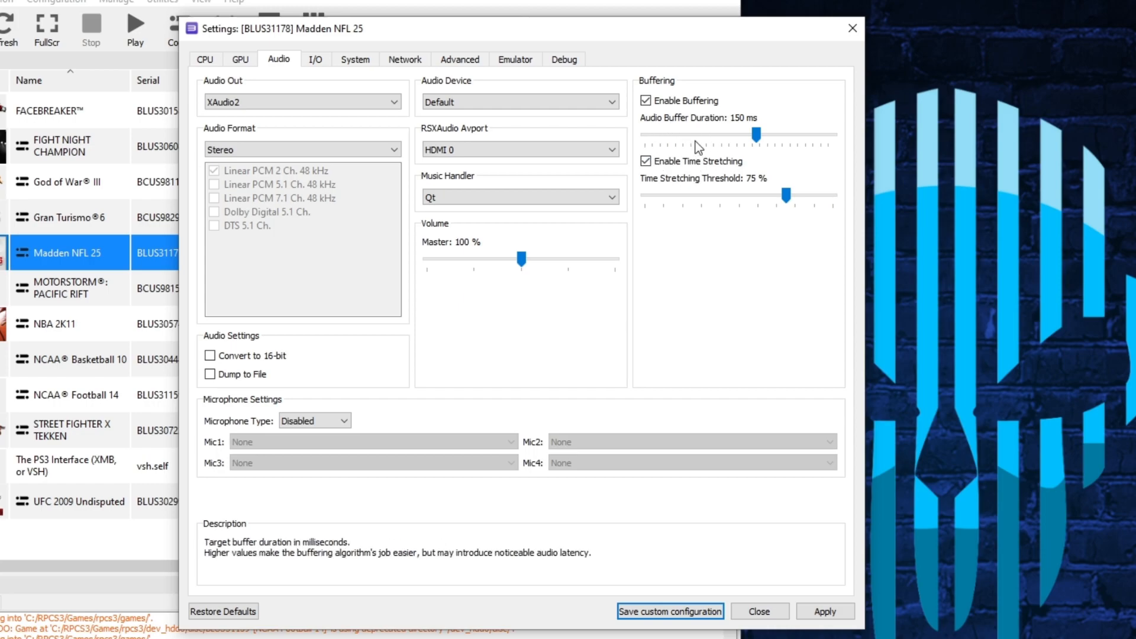
mouse_move(696, 142)
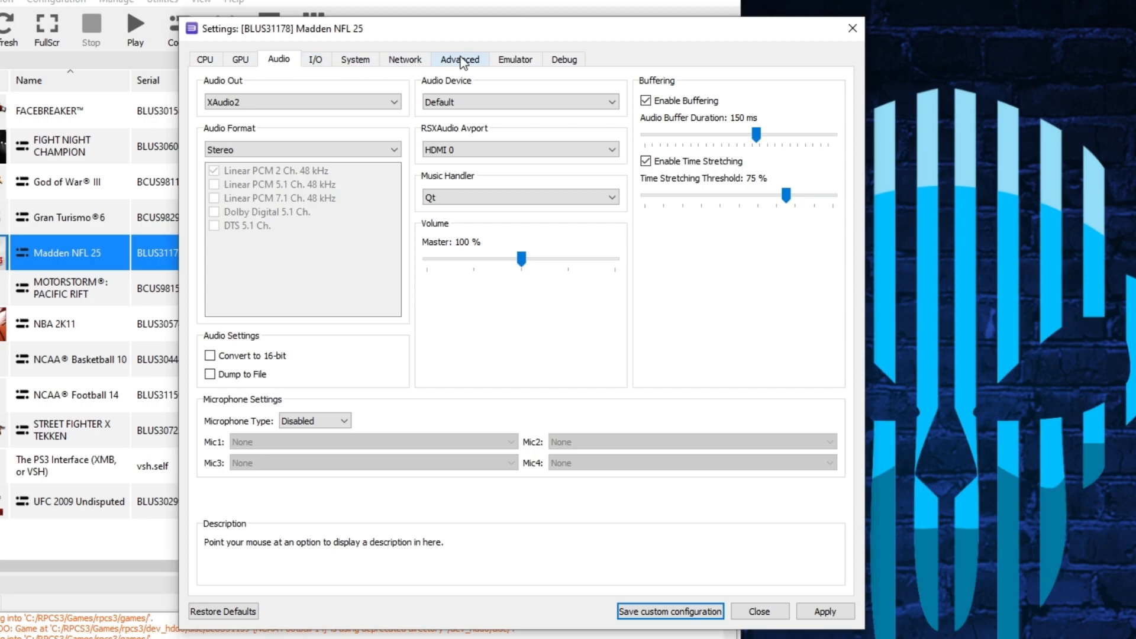
- Show the Advanced settings page with core options and firmware libraries
click(459, 59)
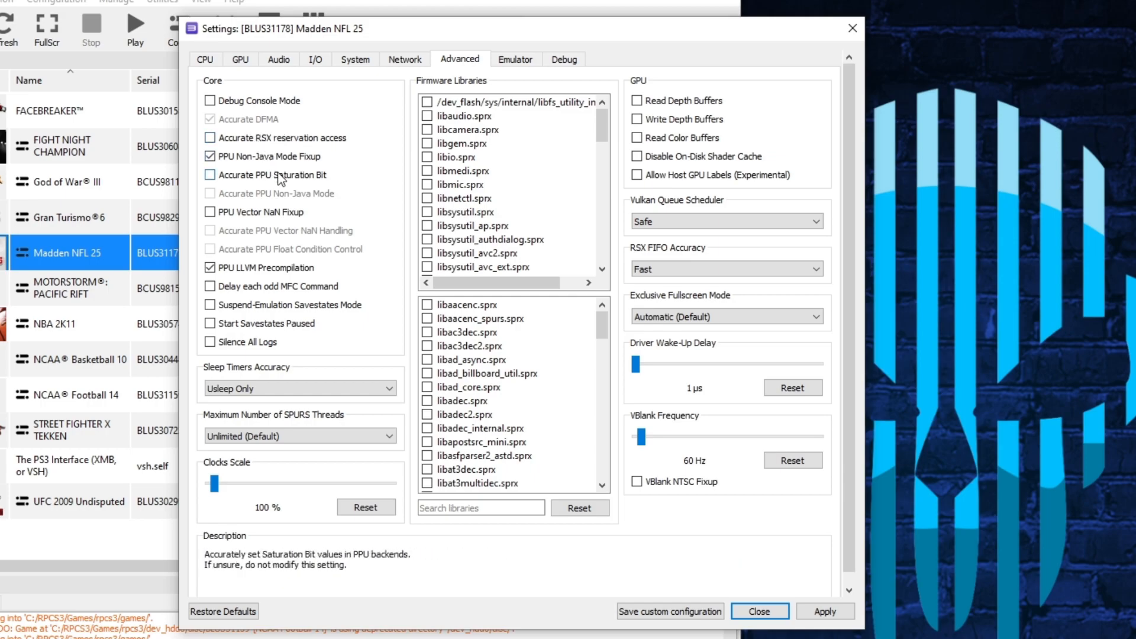
mouse_move(282, 186)
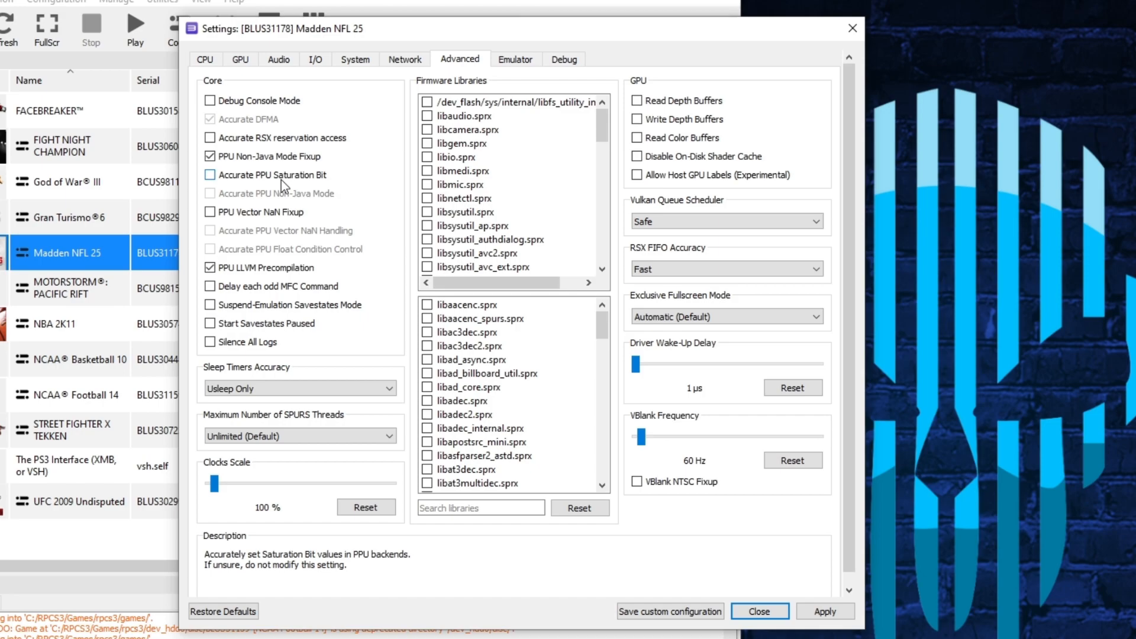
mouse_move(277, 181)
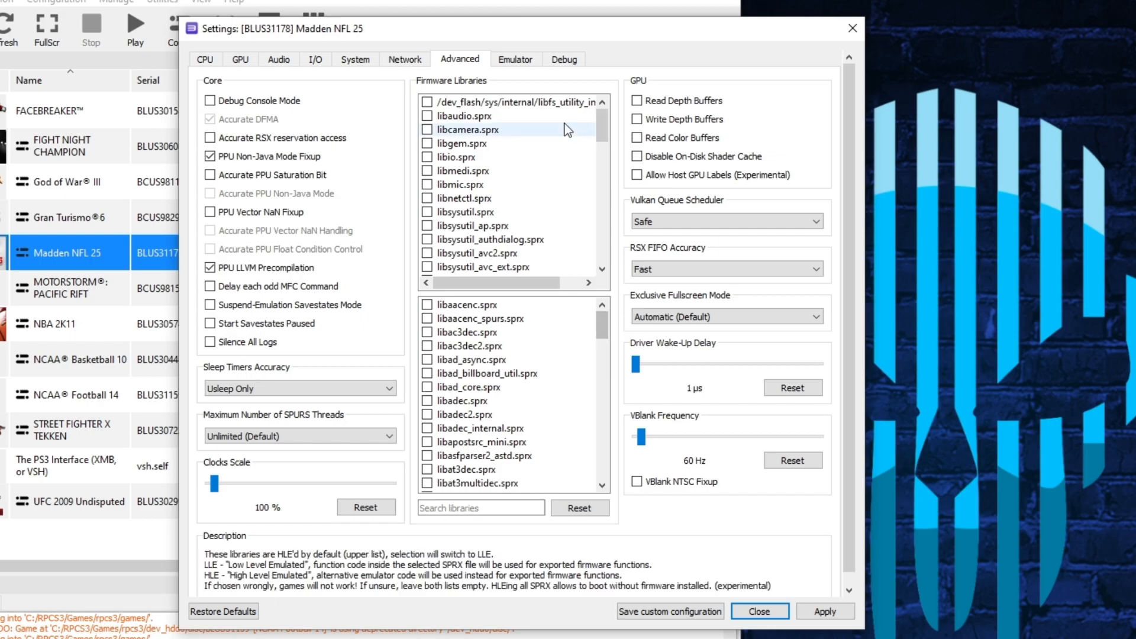
mouse_move(519, 78)
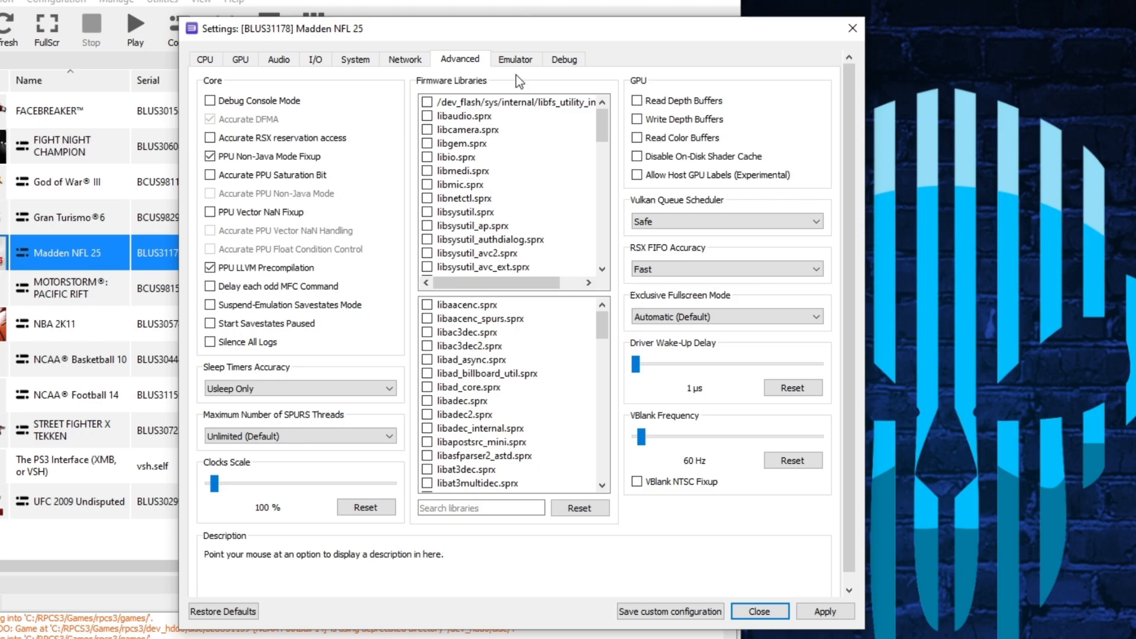
mouse_move(516, 59)
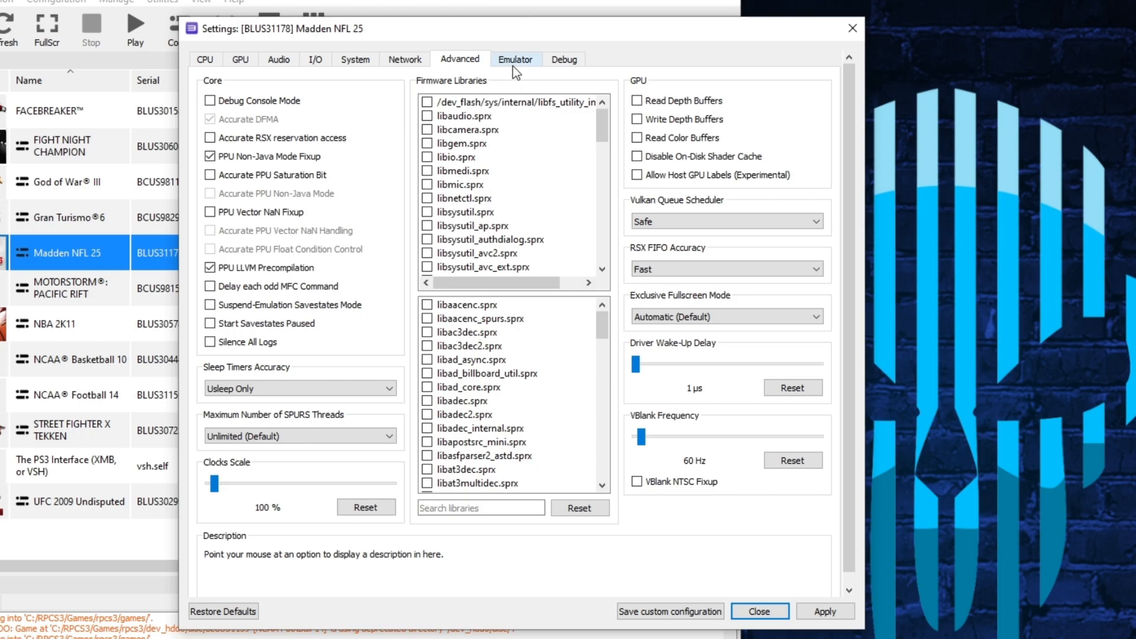
mouse_move(517, 70)
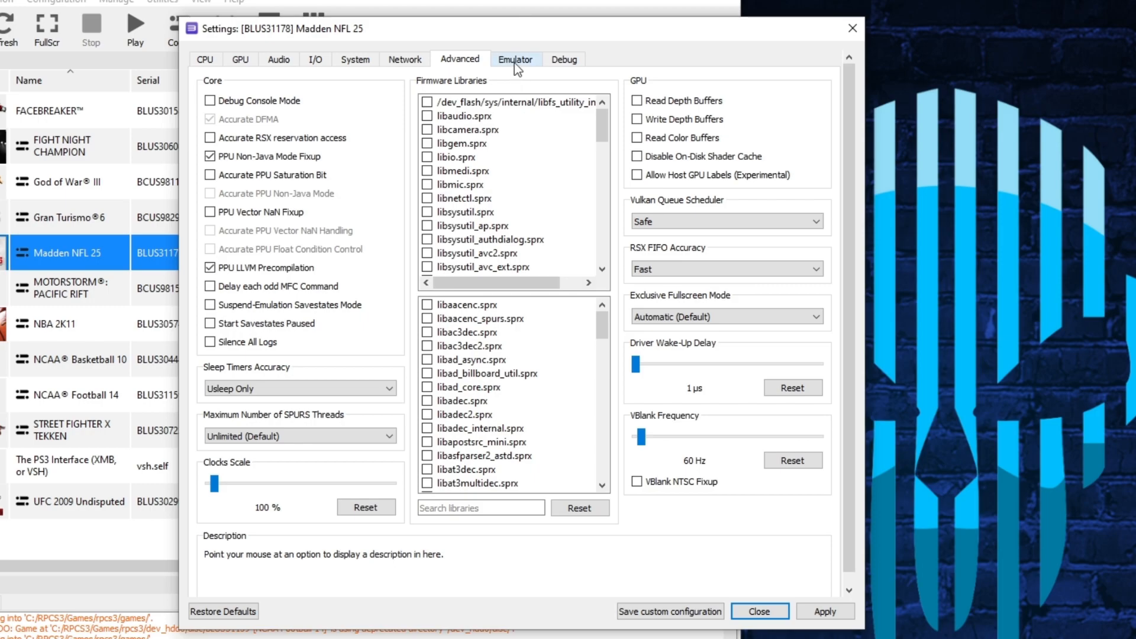
- Show the Emulator settings page with emulator options and performance overlay
click(515, 59)
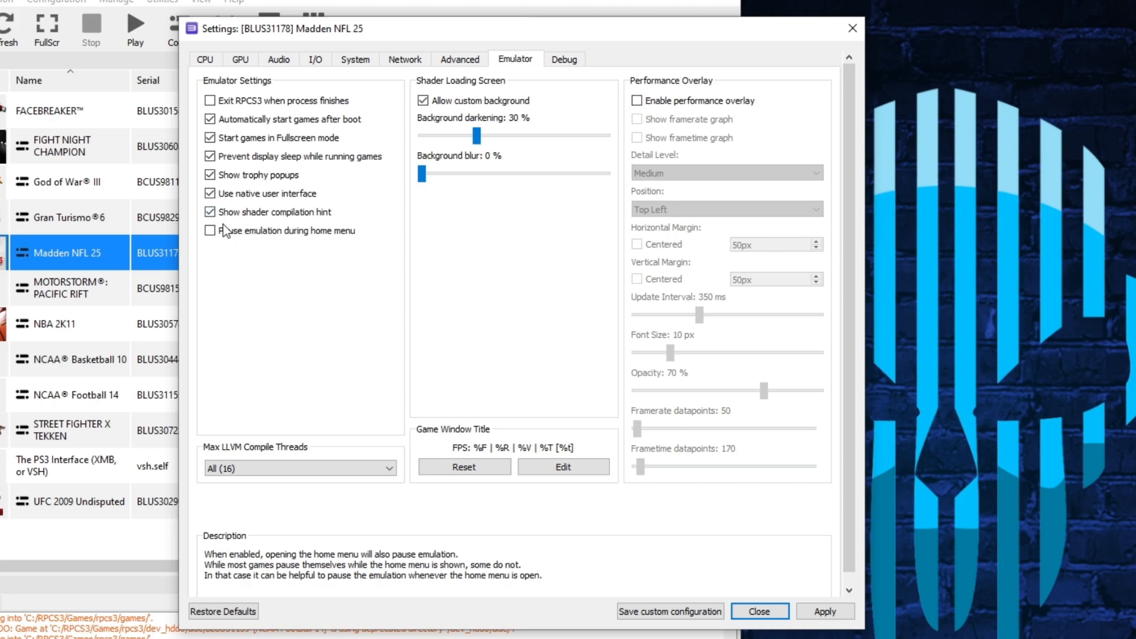
mouse_move(333, 118)
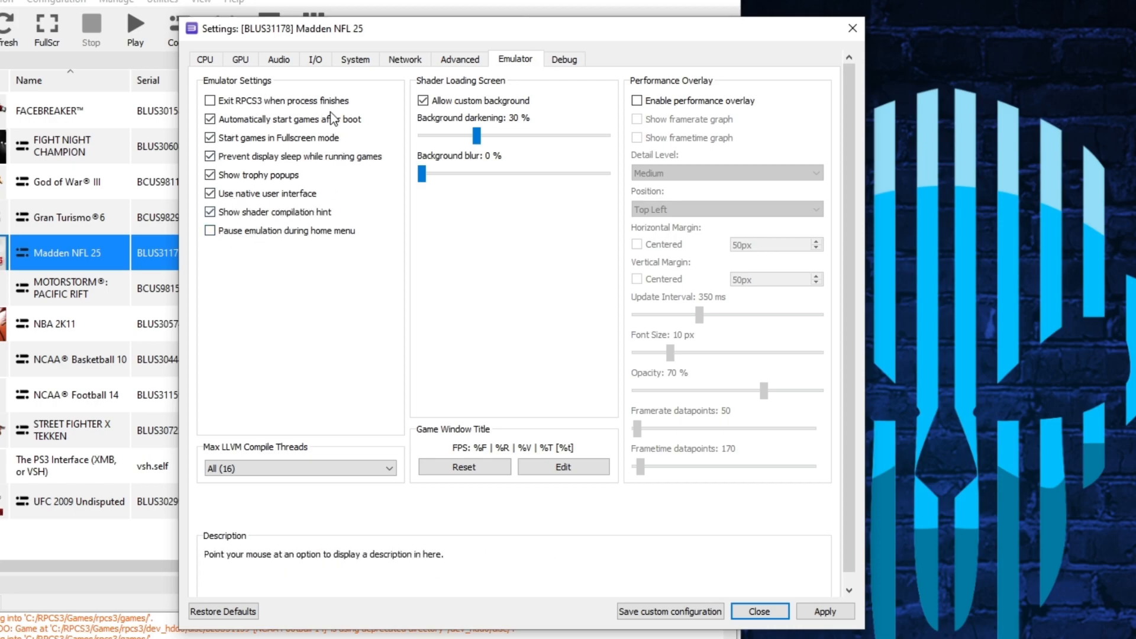
mouse_move(294, 119)
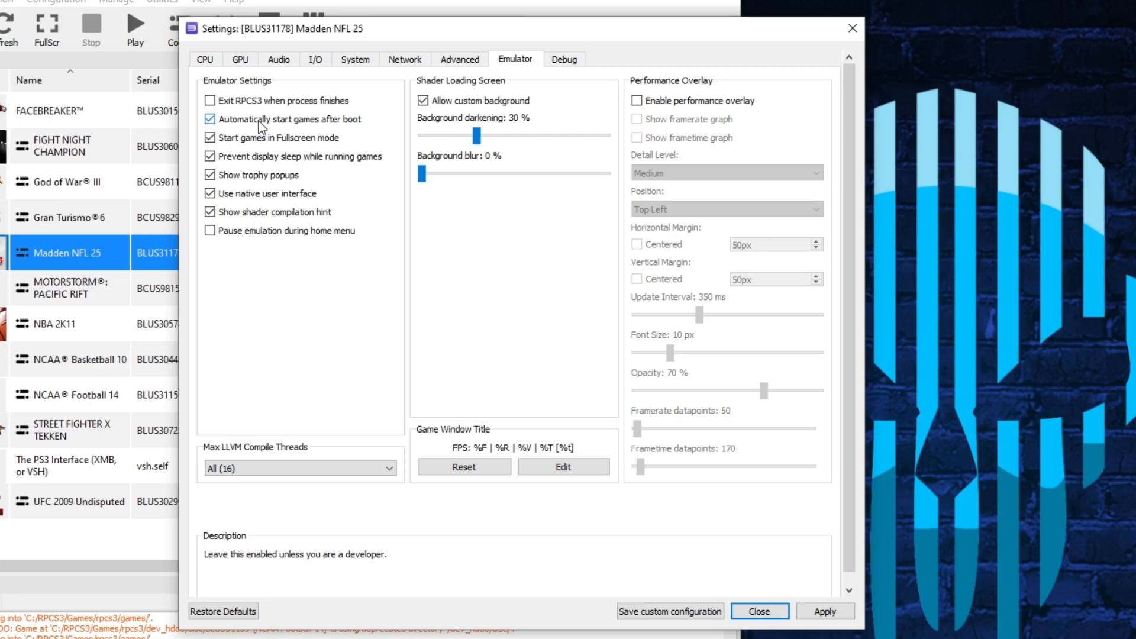
mouse_move(254, 129)
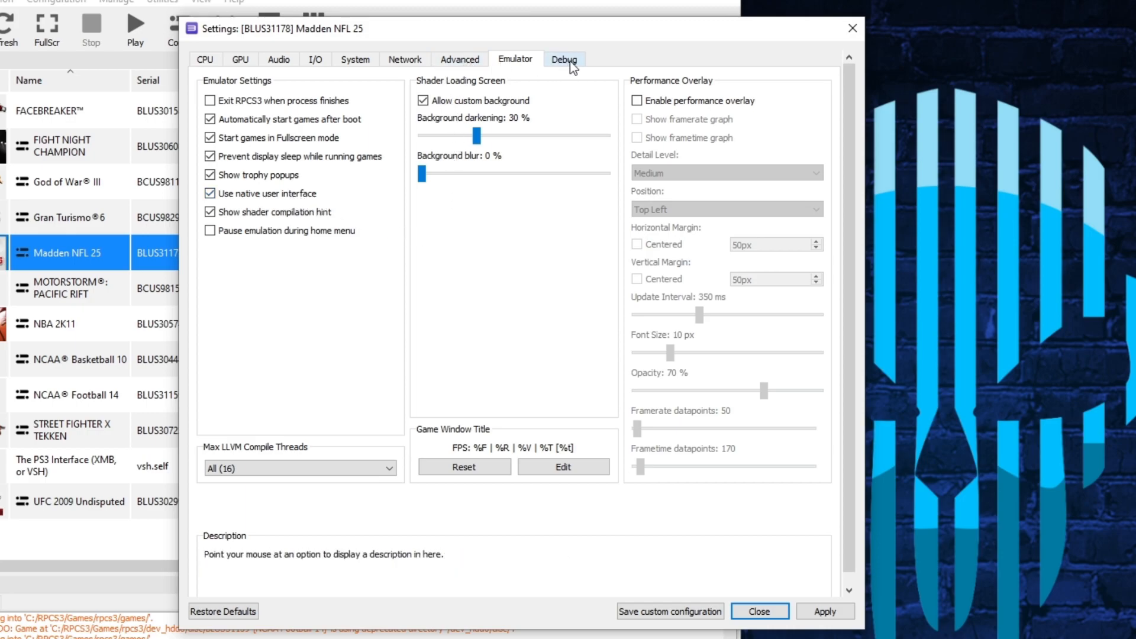
- Show the Debug settings page and confirm Force CPU blit emulation is enabled
click(565, 59)
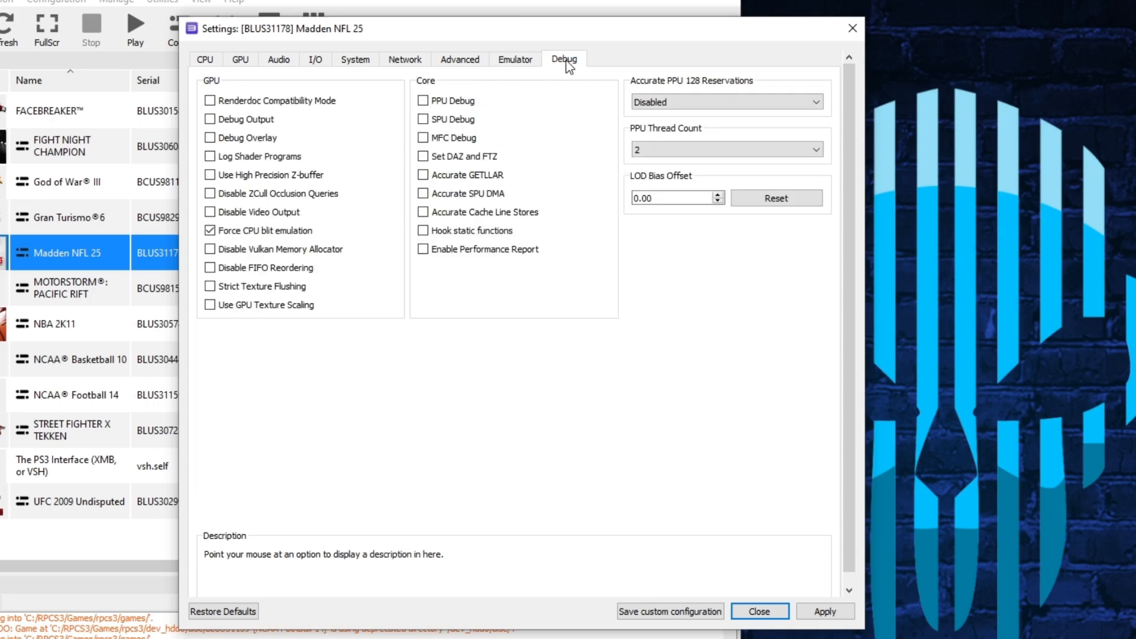
mouse_move(239, 234)
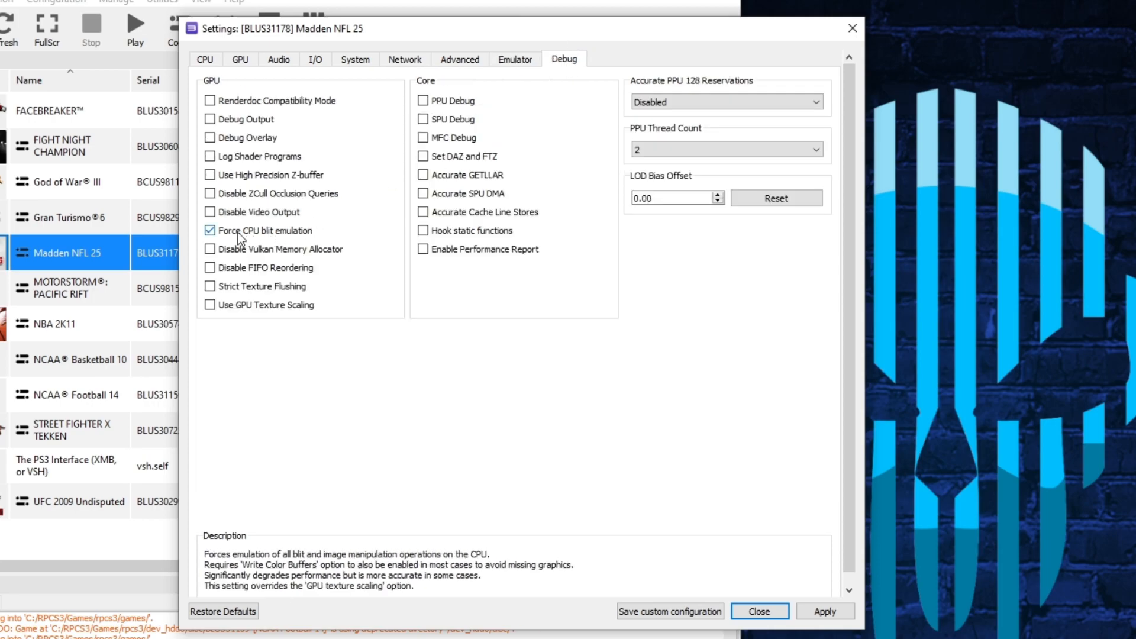
click(210, 230)
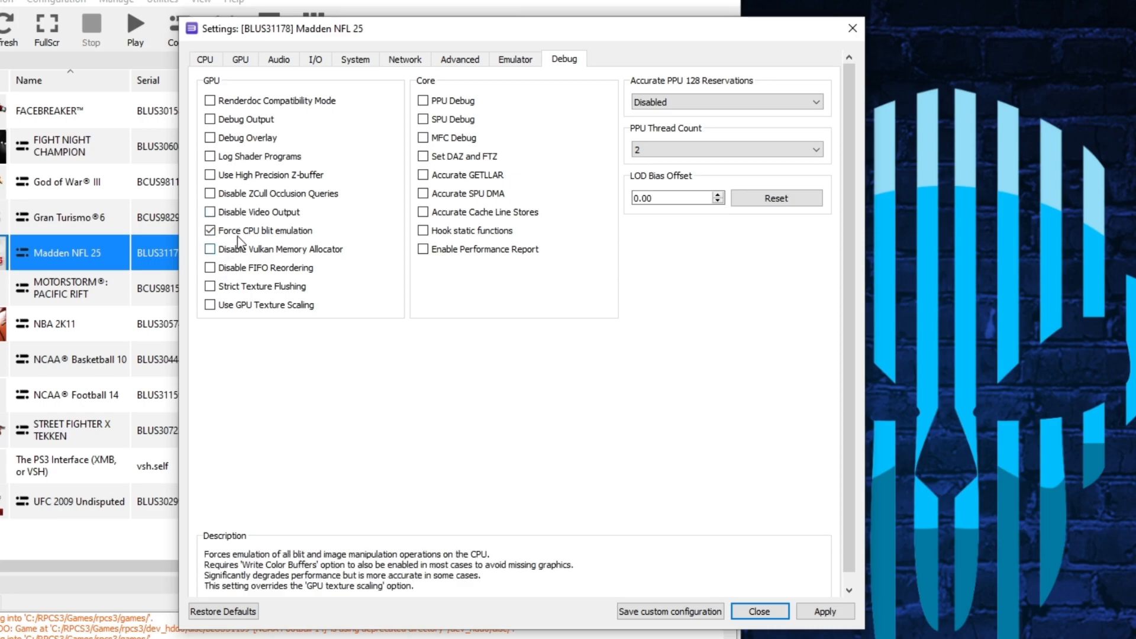
mouse_move(211, 212)
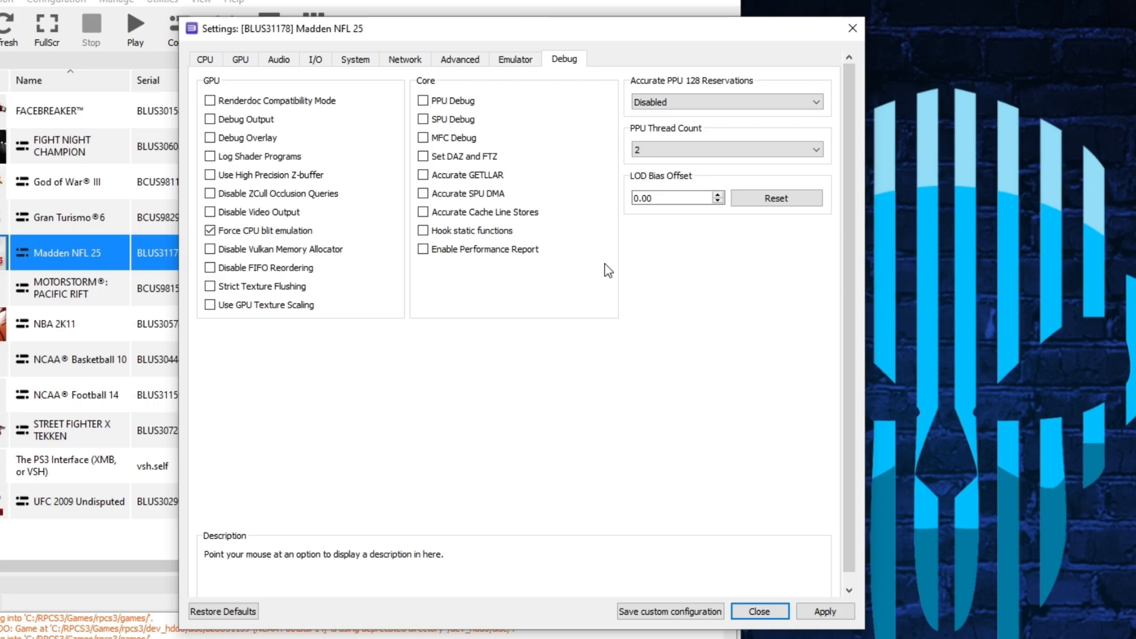
mouse_move(743, 424)
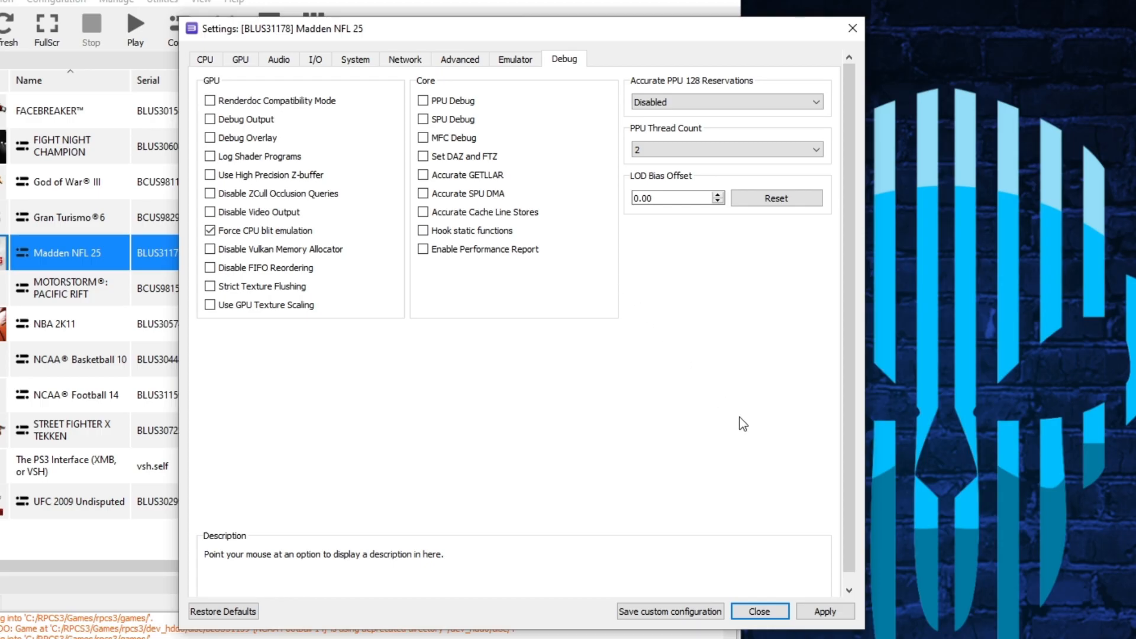